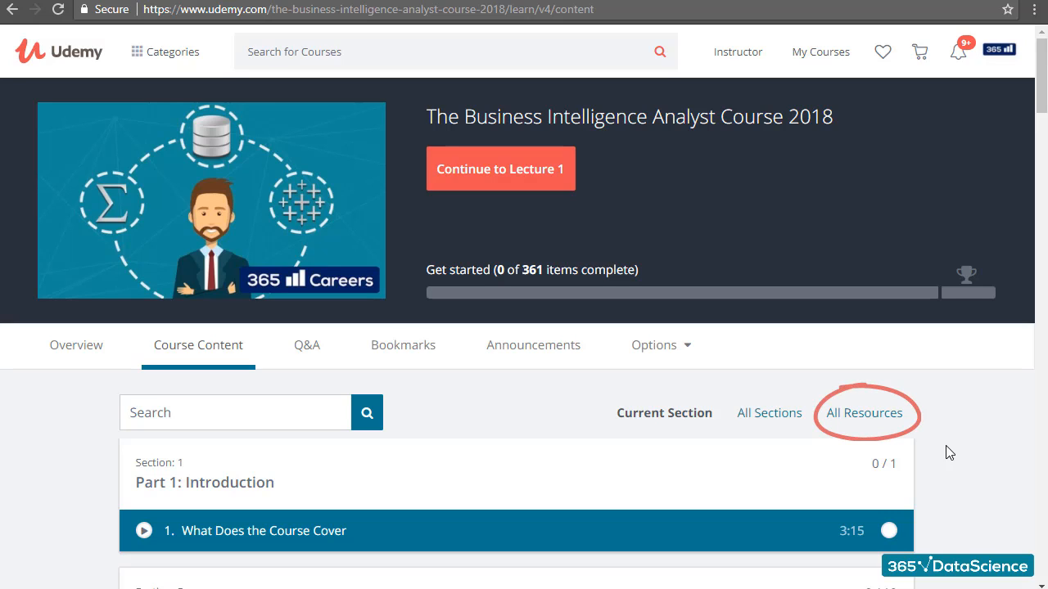
Step: List all course resources and download GDP Data.xls from Part 4: Introduction to Tableau
left_click(198, 345)
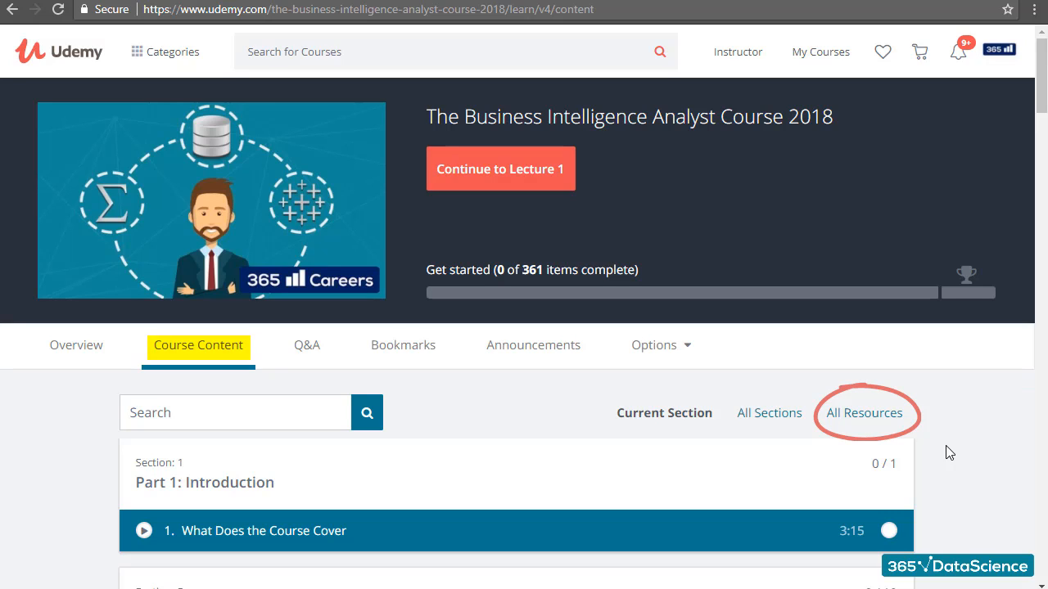
mouse_move(931, 440)
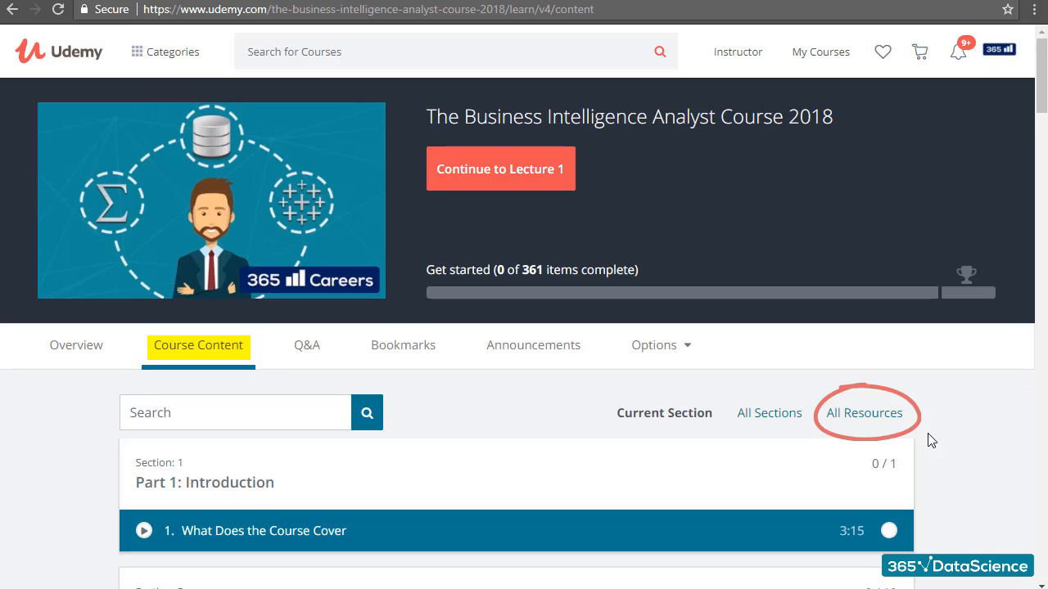
left_click(864, 412)
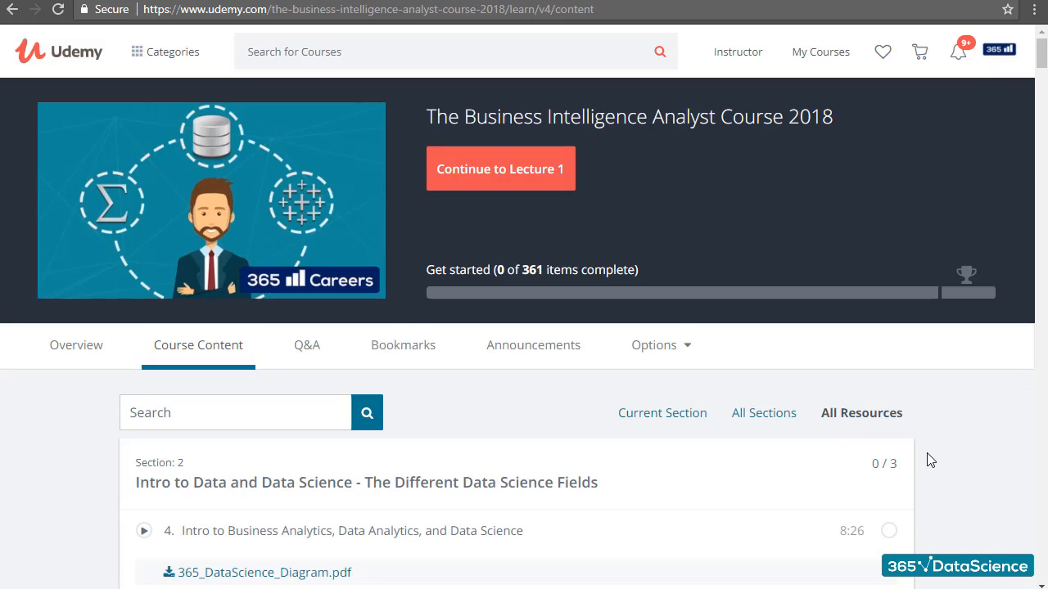
scroll("down", 3)
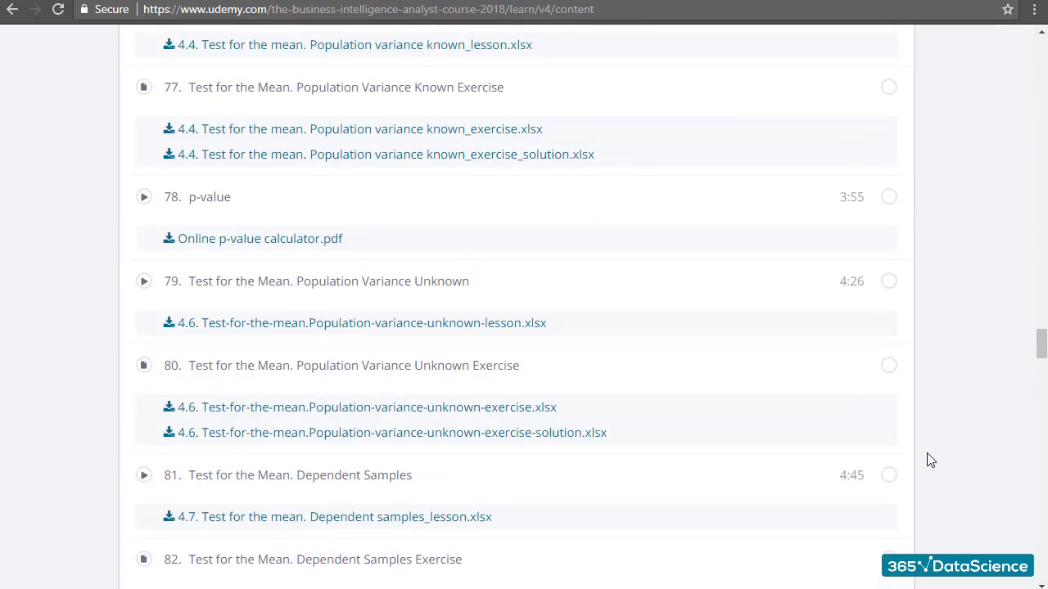
scroll("down", 3)
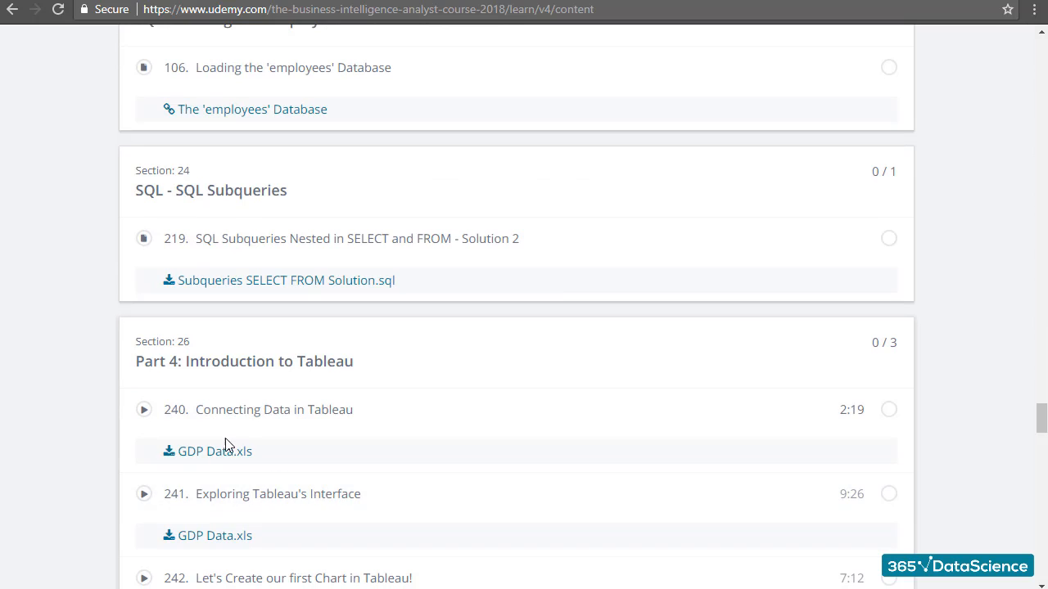
left_click(216, 451)
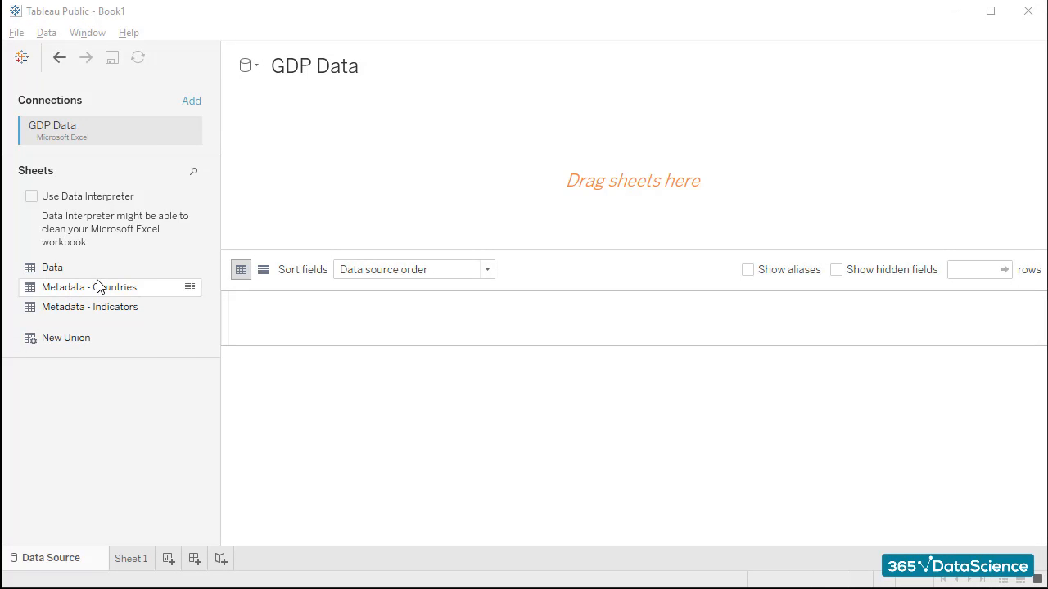
mouse_move(160, 288)
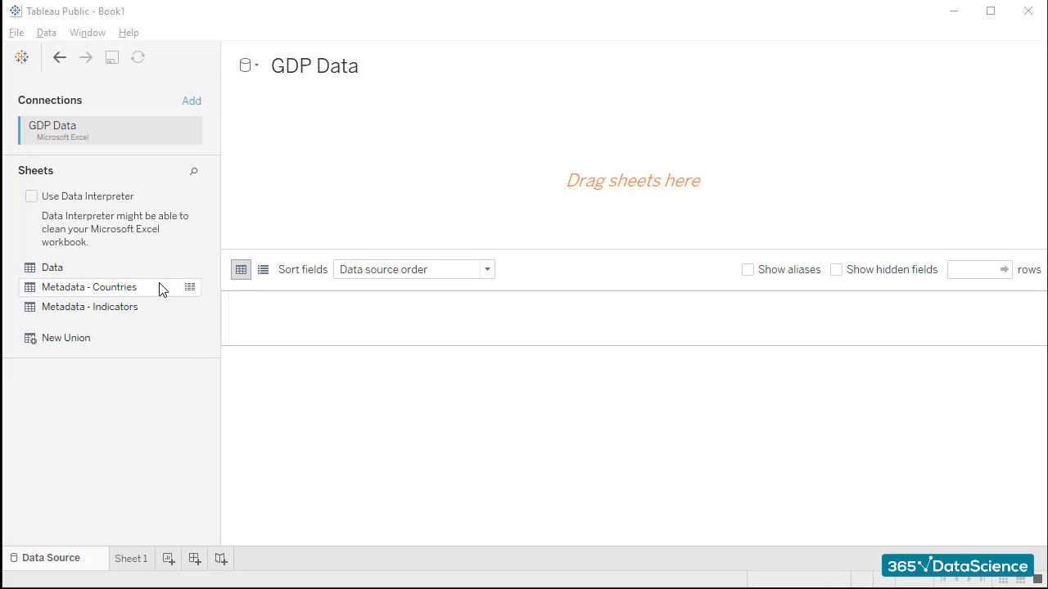
mouse_move(179, 307)
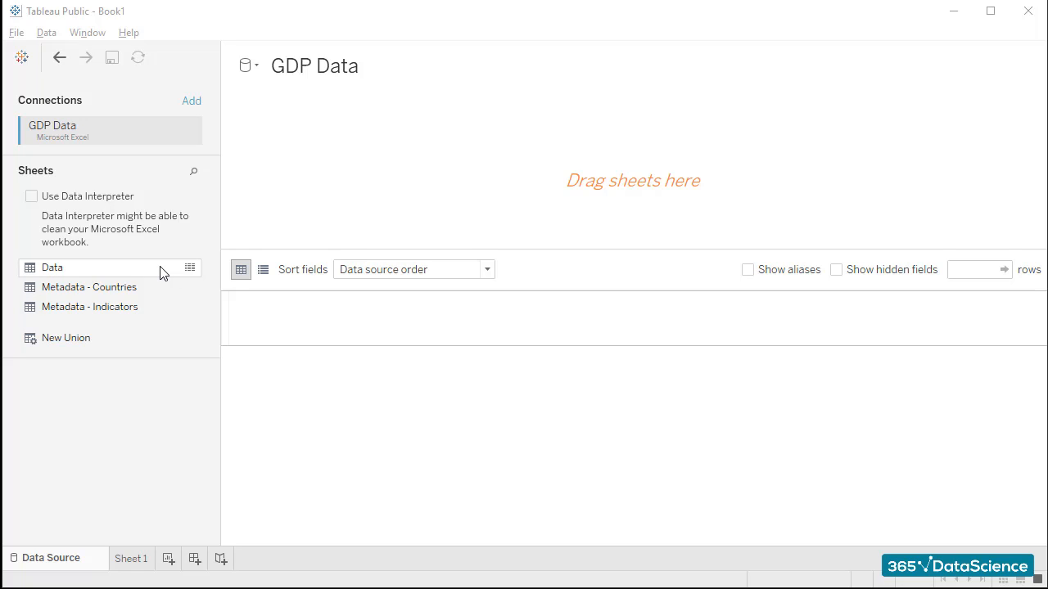
Step: Add the GDP Data 'Data' sheet to the canvas, previewing generic F1–F8 fields
left_click_drag(51, 267, 552, 149)
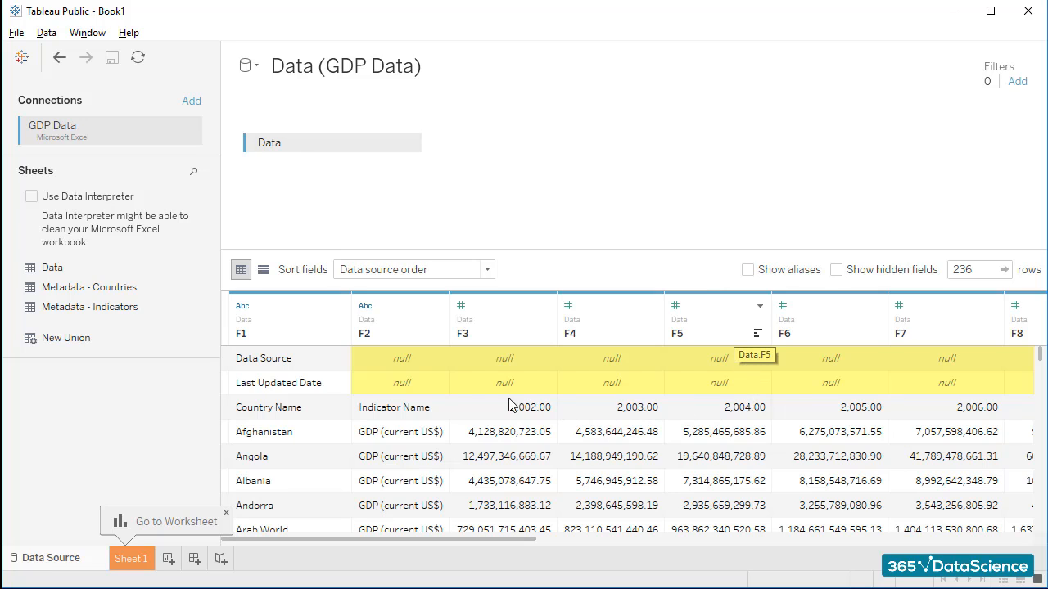
mouse_move(398, 391)
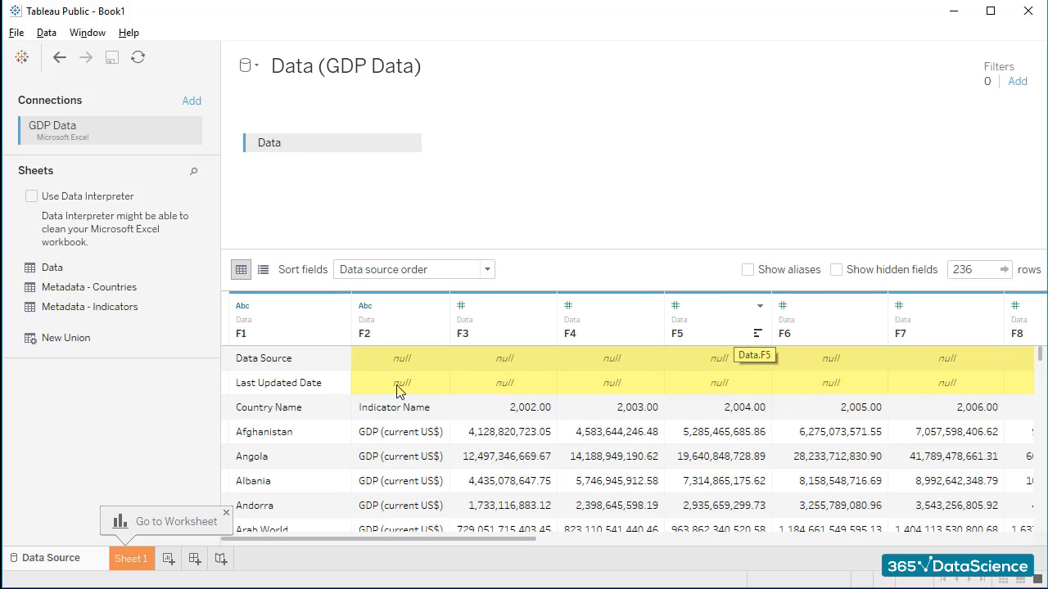
mouse_move(426, 377)
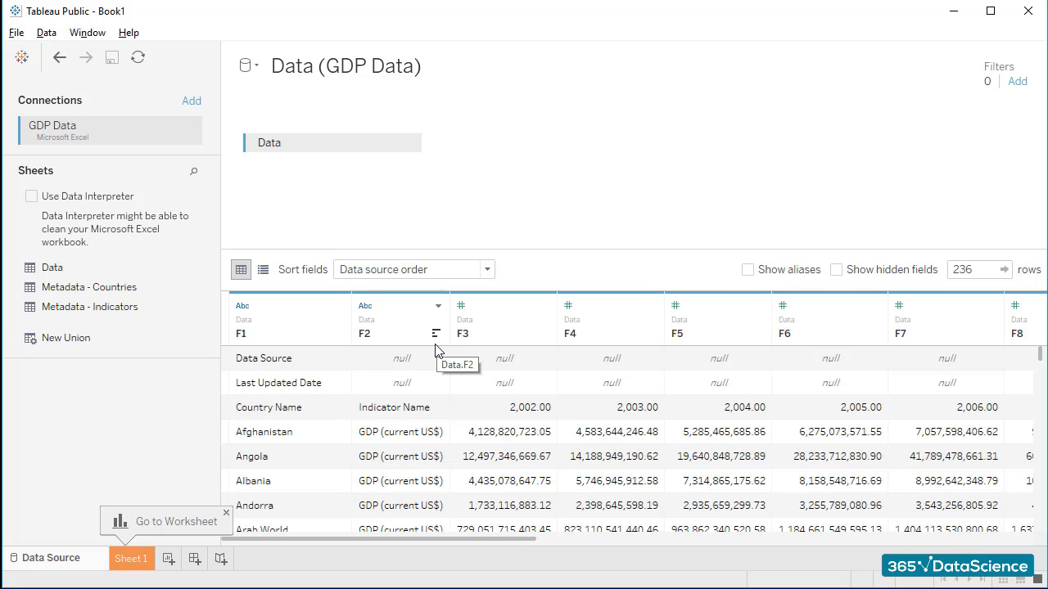
mouse_move(180, 216)
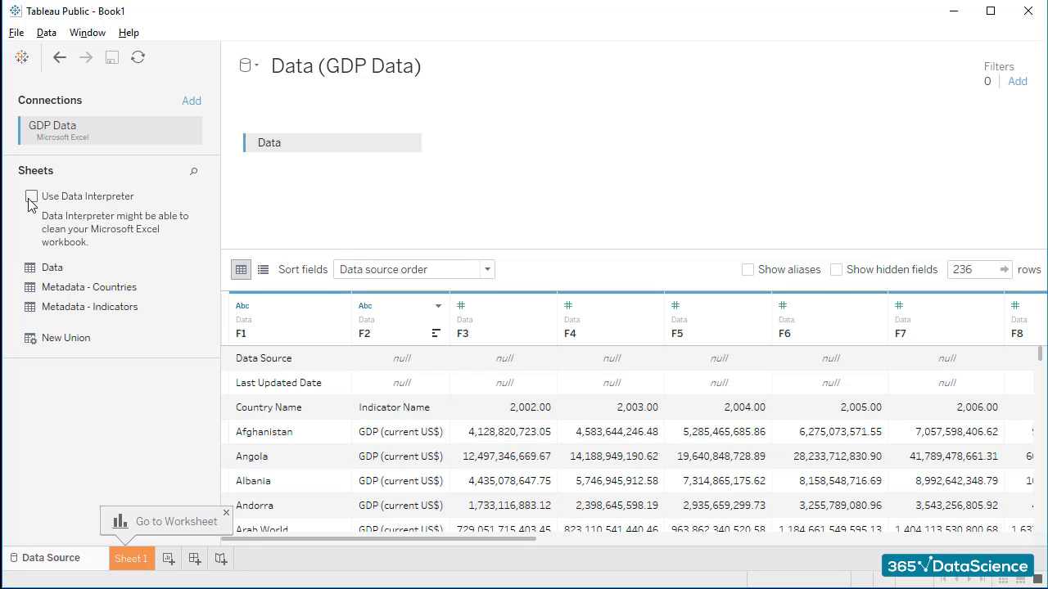
Step: Turn on Data Interpreter, giving Country Name, Indicator Name and 2002–2006 headers
left_click(31, 197)
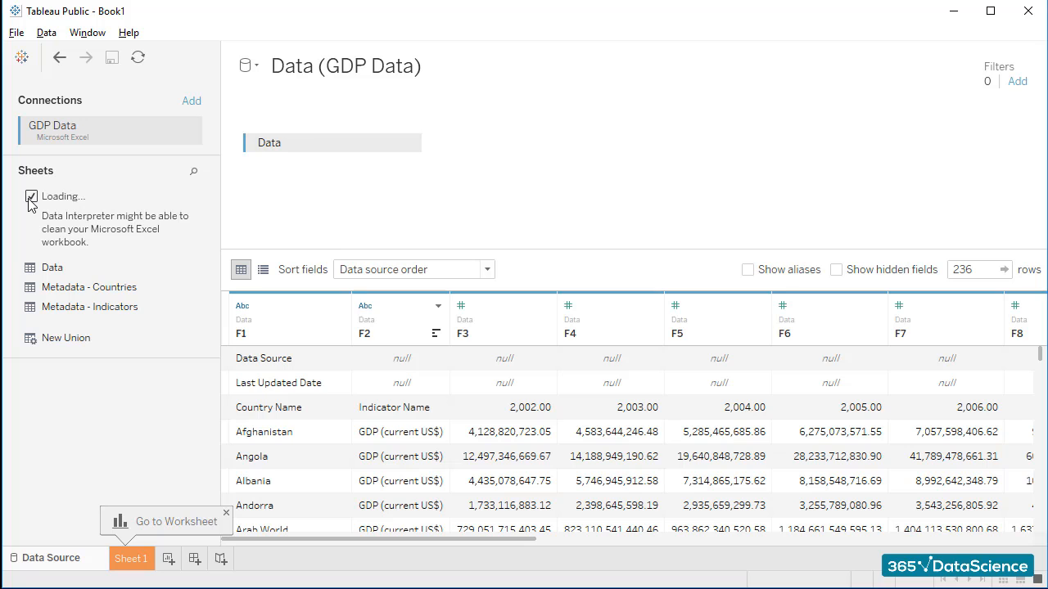
left_click(31, 196)
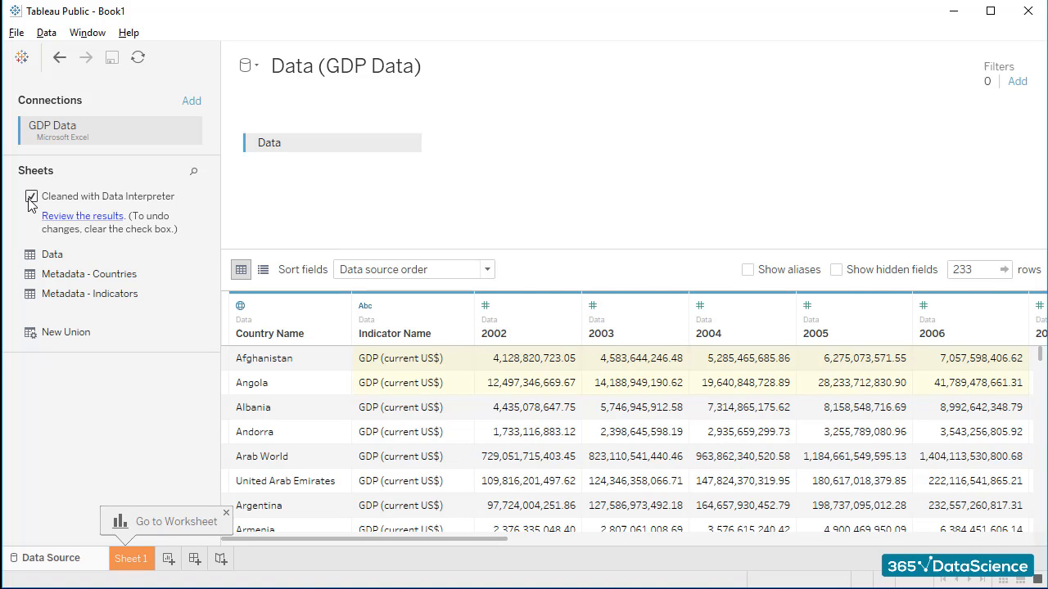